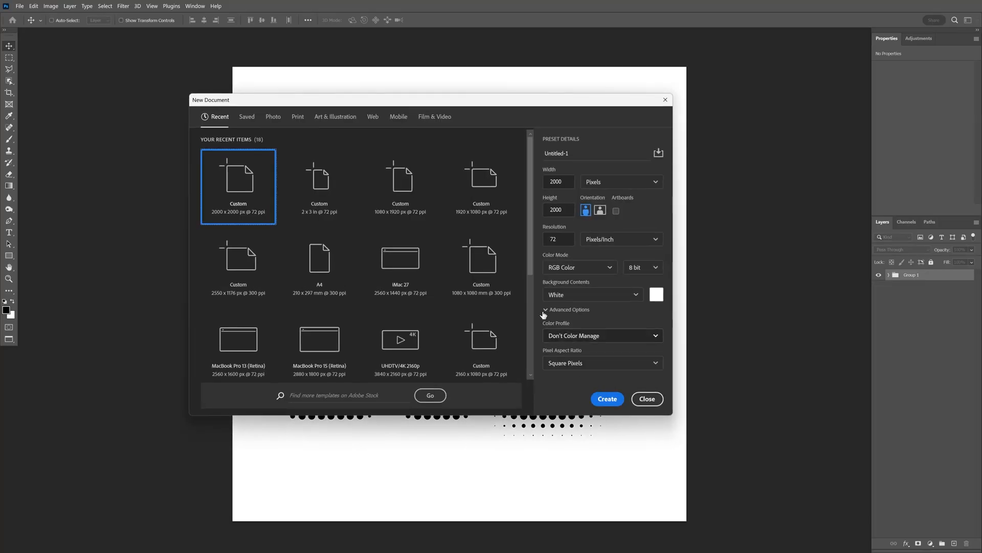
Set the new document to 2000 × 2000 px with a white background and create it
click(557, 209)
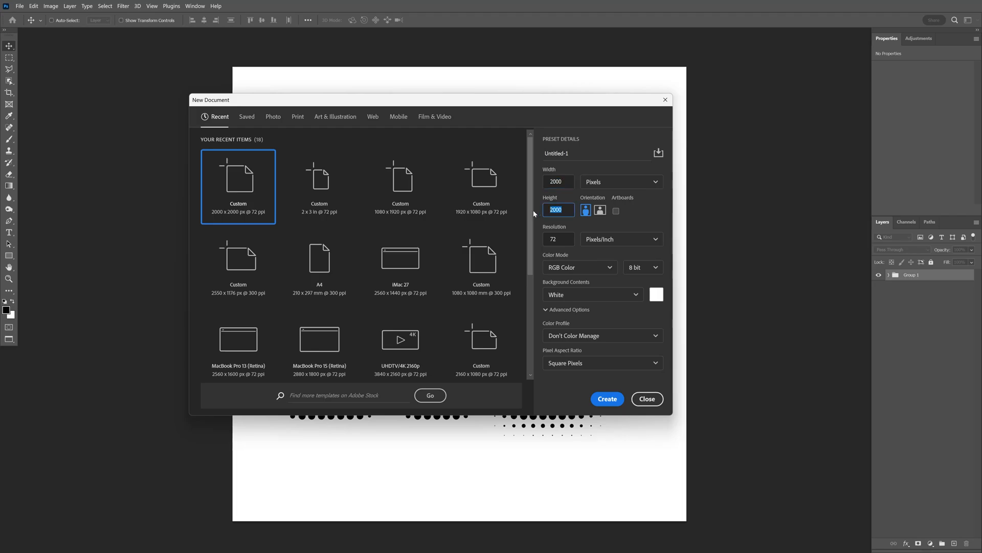
click(606, 398)
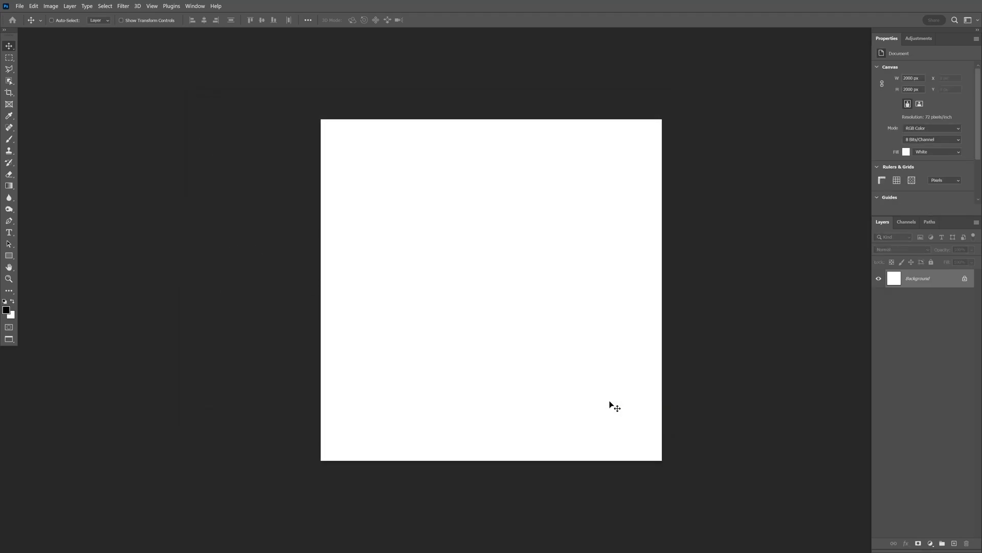
Type a black letter M, then convert it and the Background layer into a smart object
click(9, 233)
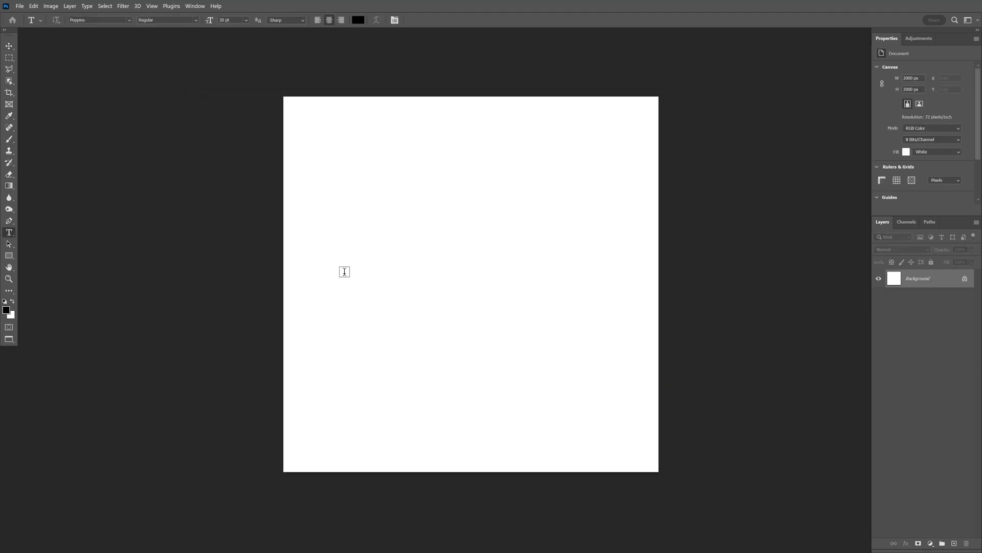
text(Lorem Ipsum)
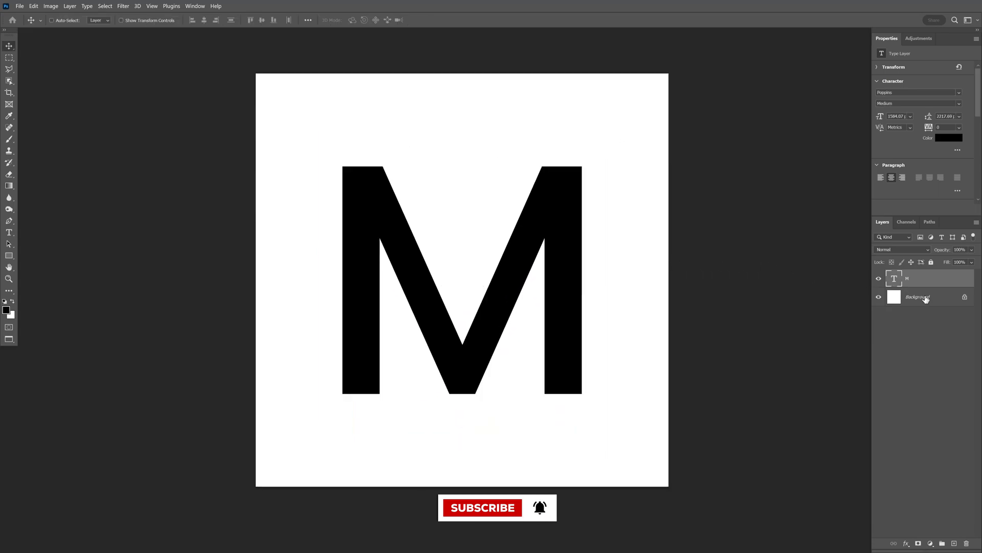
click(918, 296)
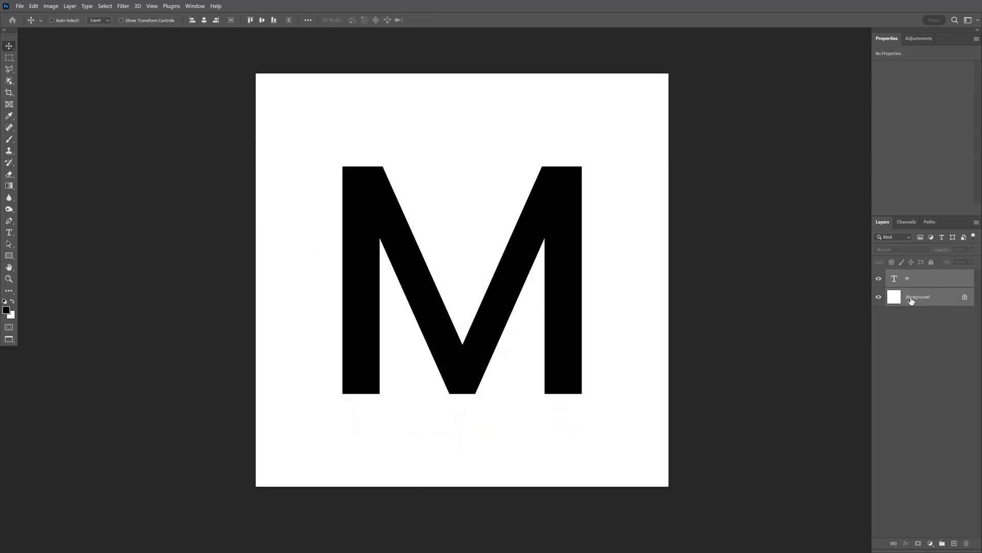
right_click(918, 296)
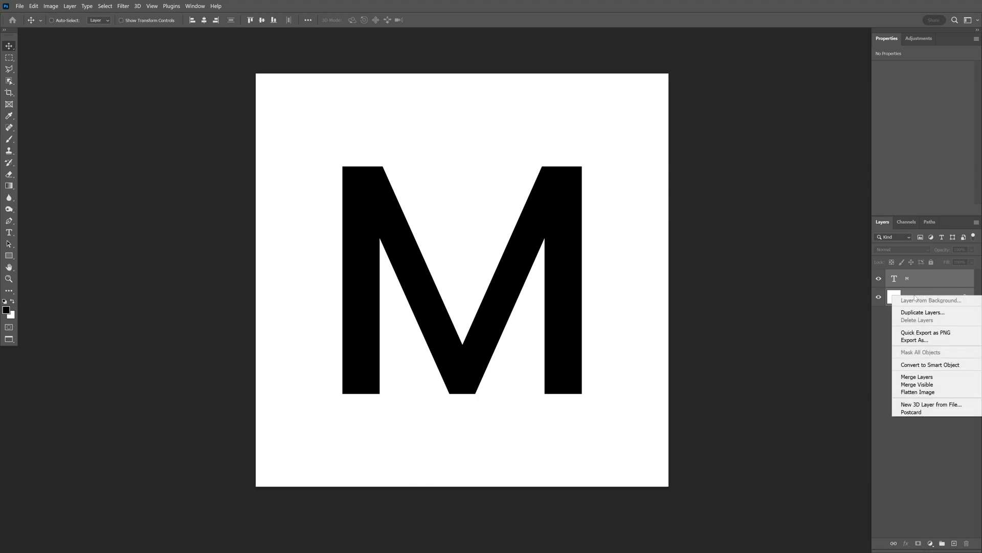
click(930, 364)
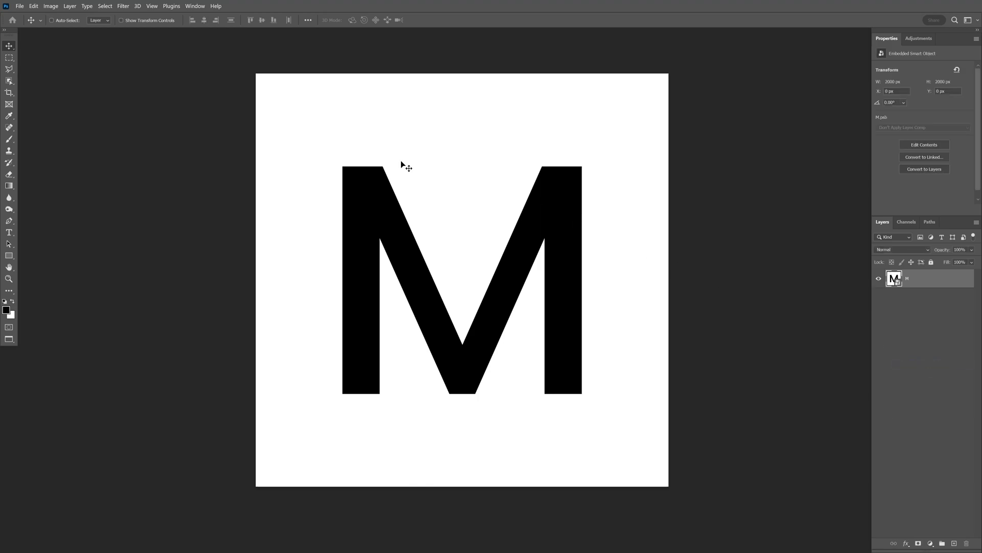
Apply Filter > Blur Gallery > Field Blur to the M smart object
click(123, 5)
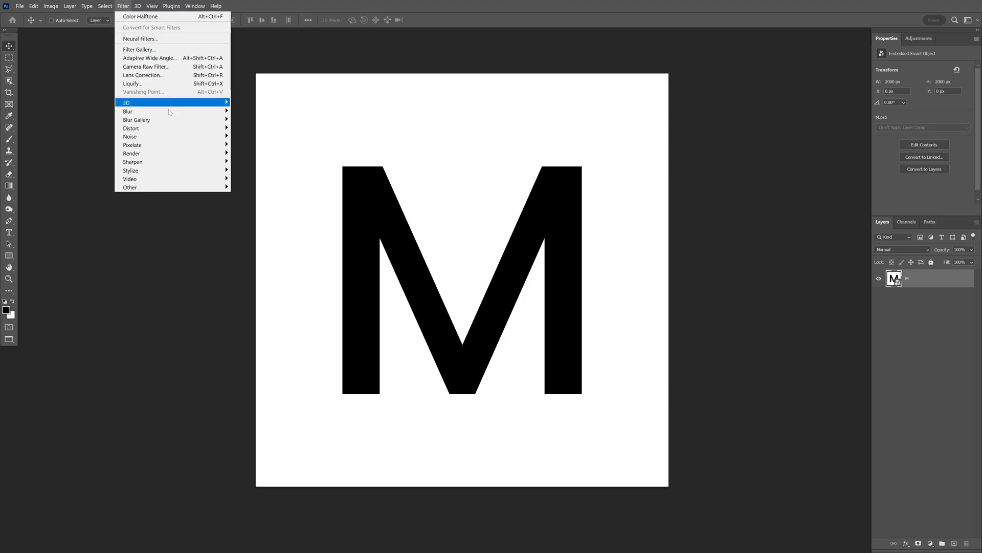
mouse_move(137, 119)
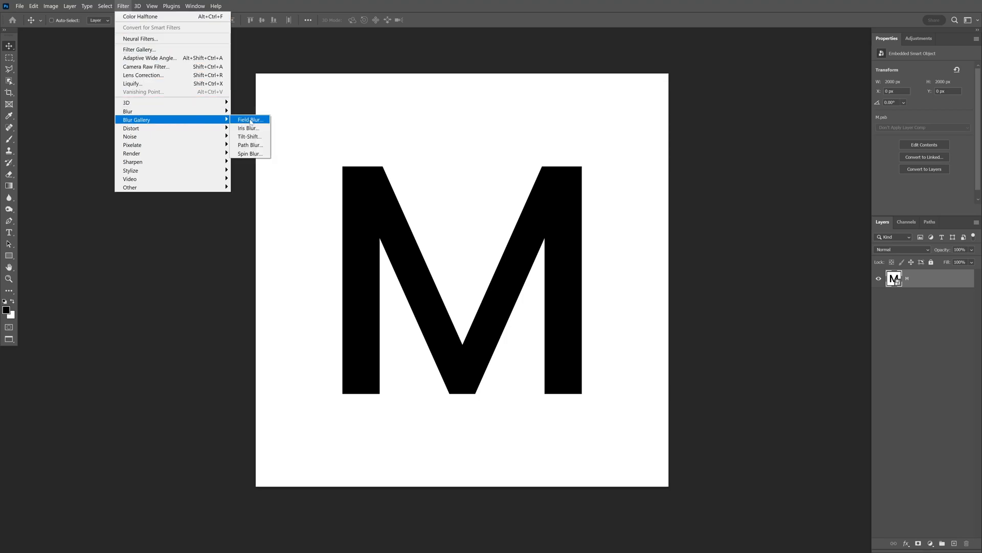
click(248, 119)
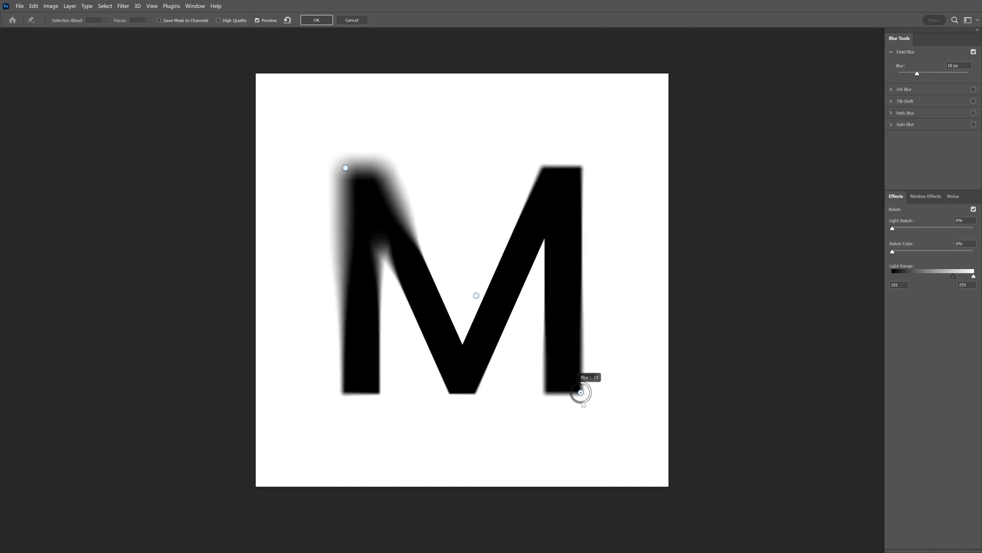
Place Field Blur pins: strong blur lower right and left, top right nearly sharp
drag(580, 389, 580, 392)
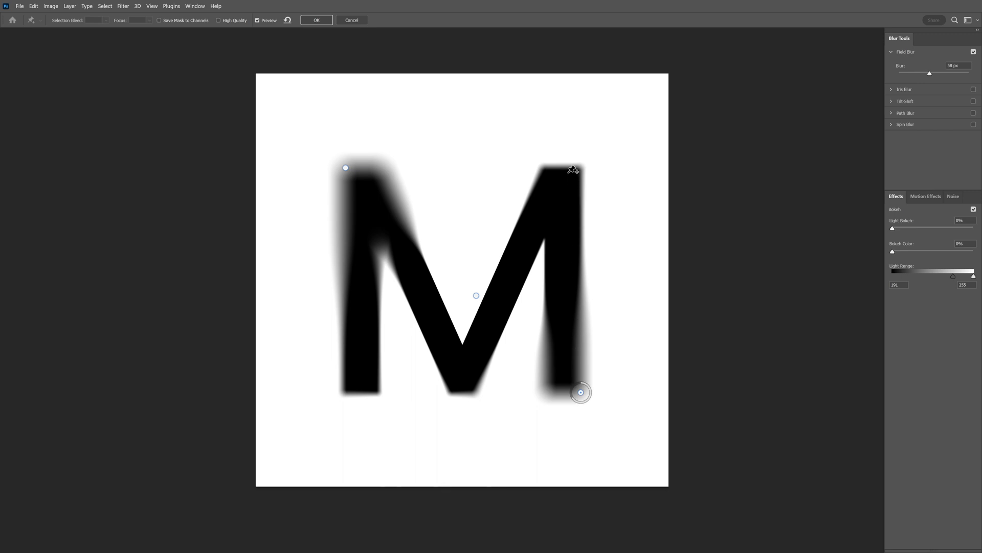
drag(579, 392, 567, 173)
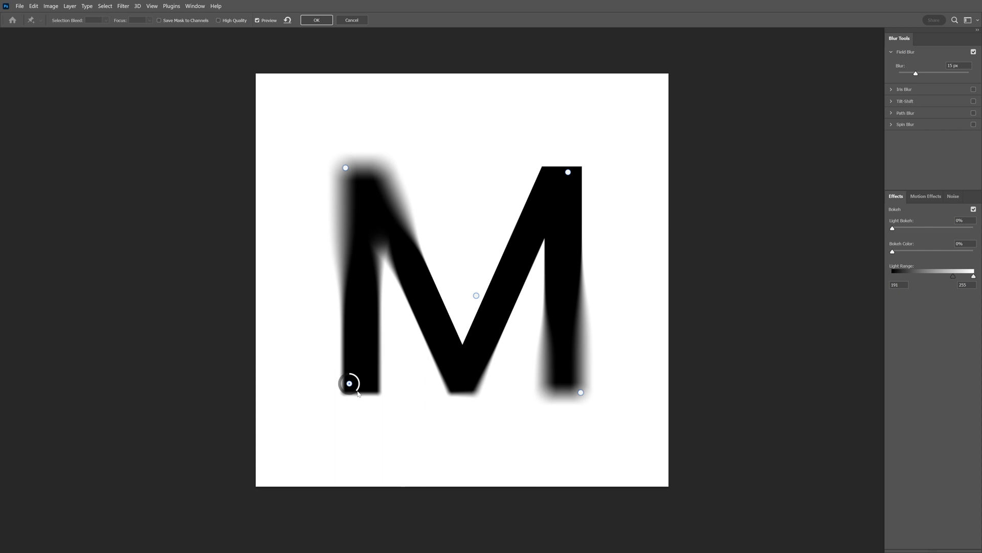
drag(356, 379, 350, 384)
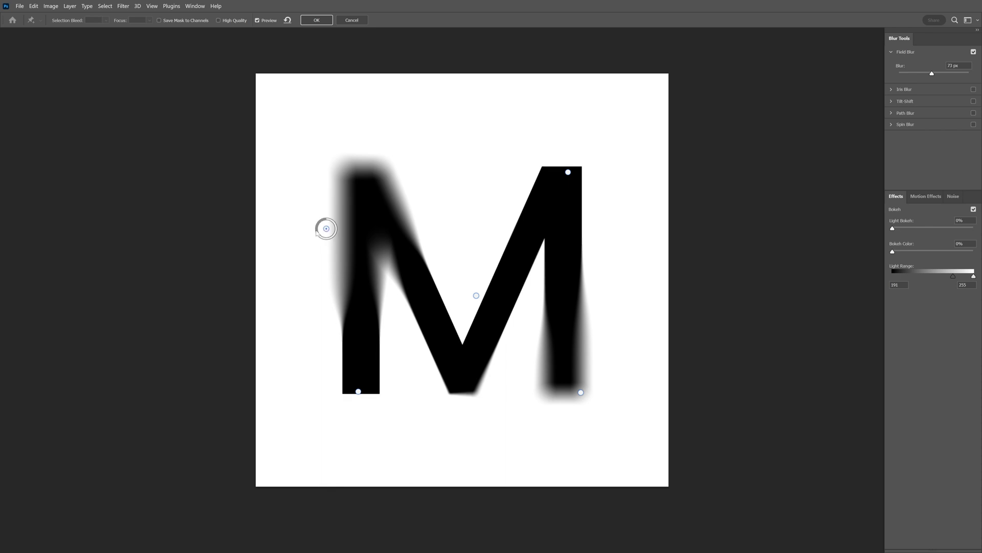
drag(325, 228, 357, 391)
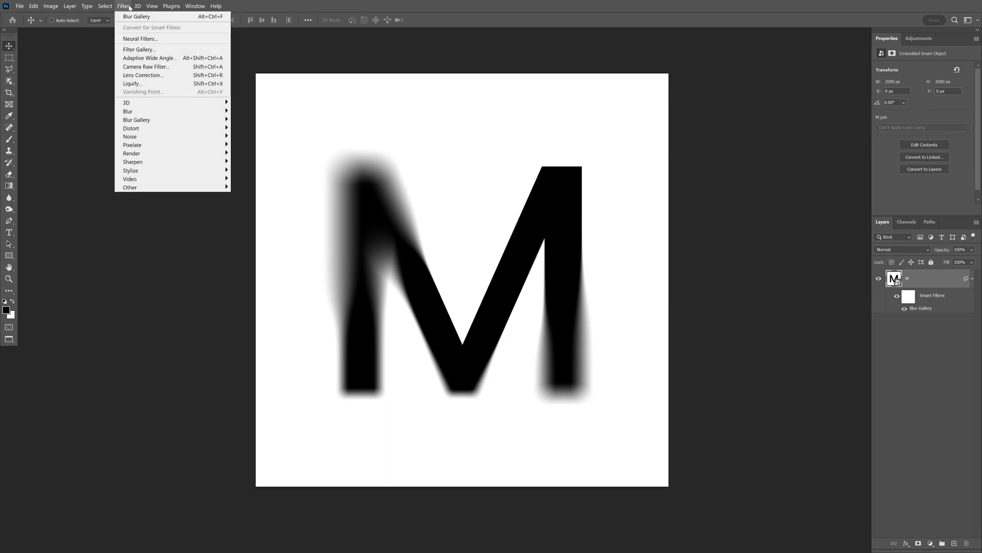
mouse_move(131, 145)
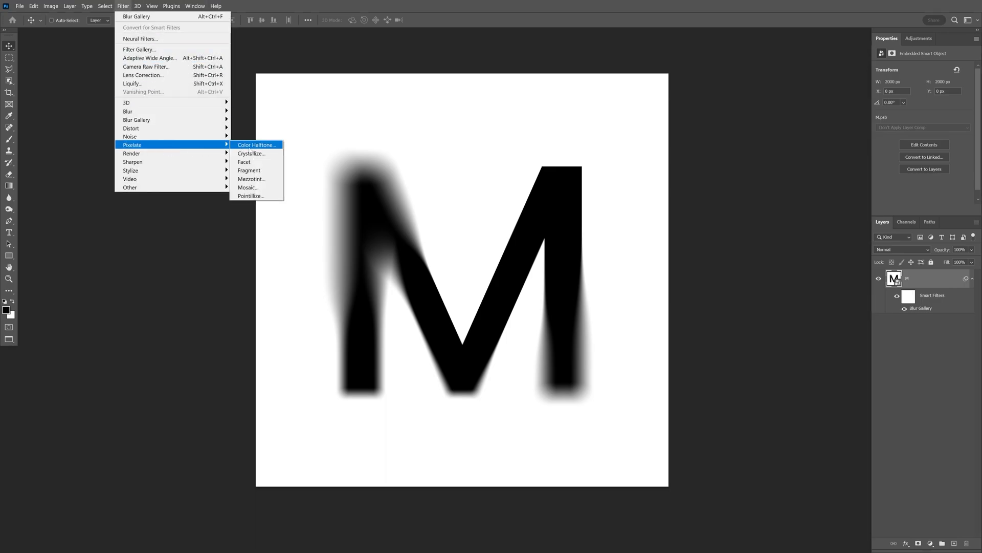
Apply Color Halftone with max radius 30 and screen angles set to 0°
click(256, 145)
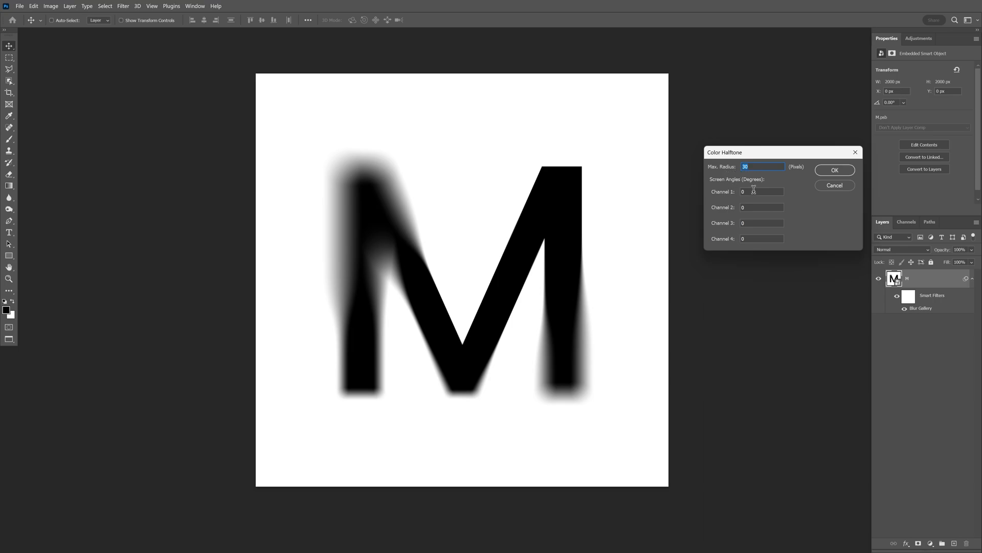
click(762, 222)
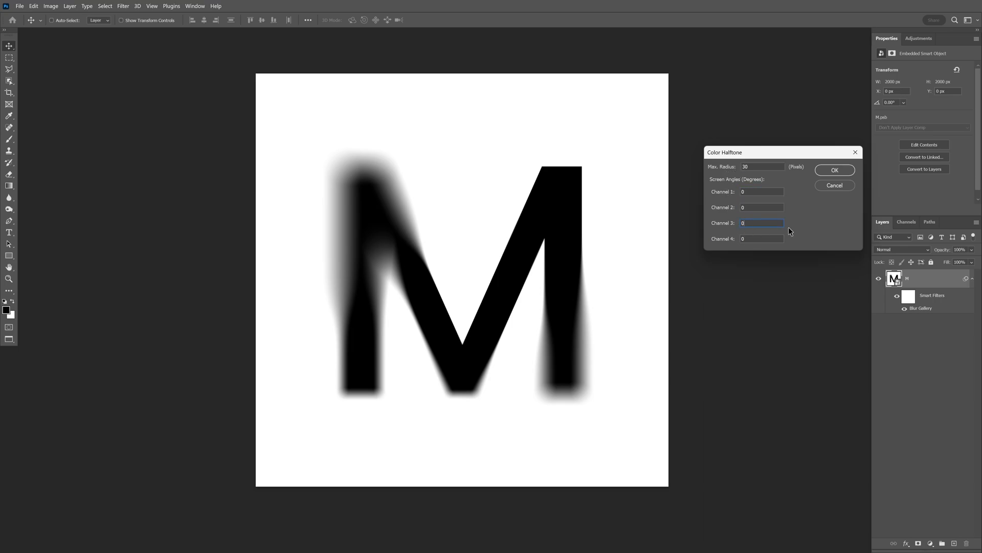
click(834, 170)
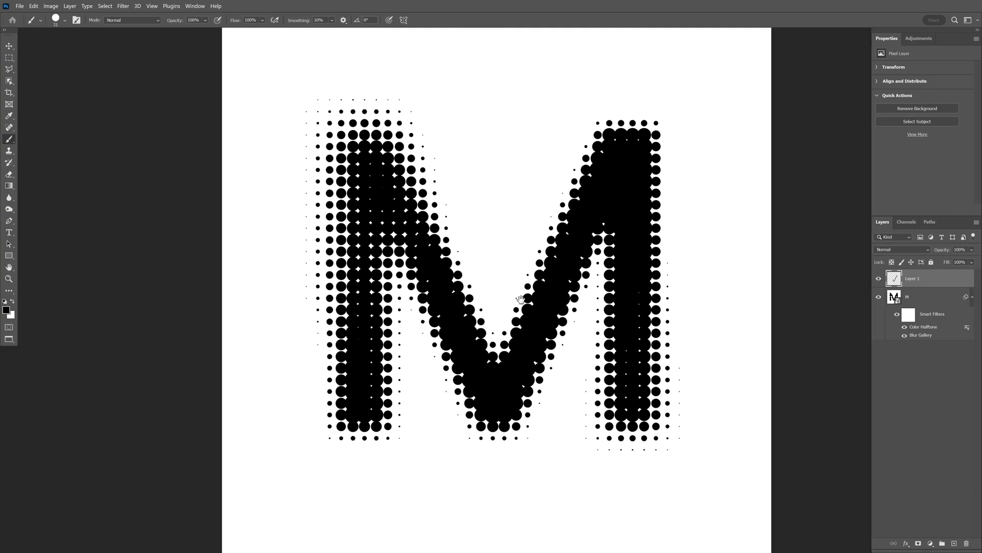
Switch to the Move tool with the new empty layer above the halftone M
click(9, 45)
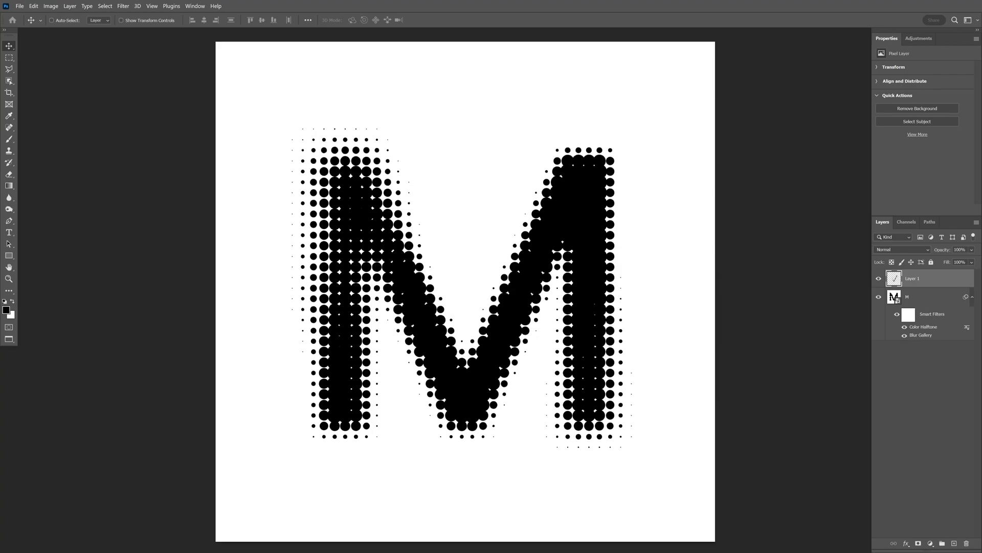